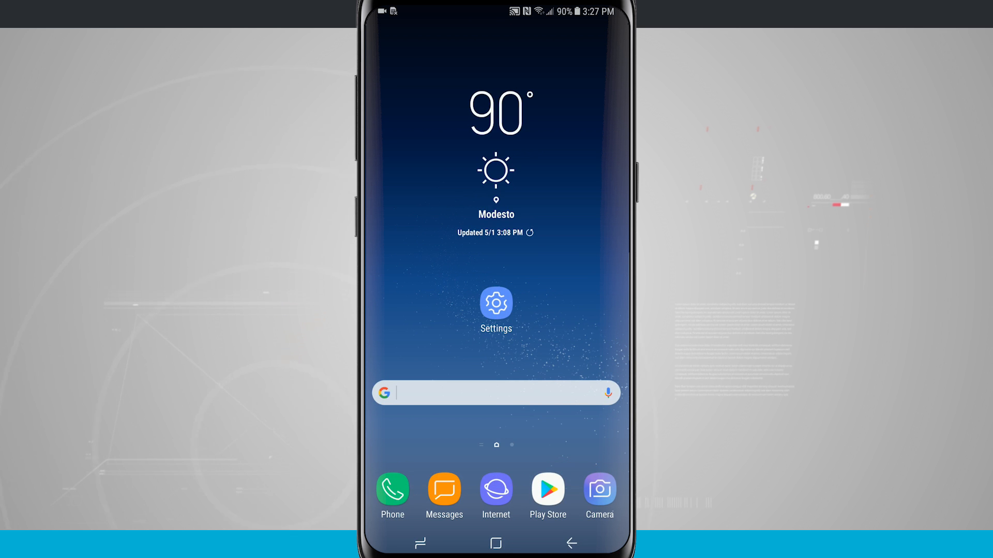
Start a new message in Messages to view the current keyboard, then return home
{"action": "left_click", "coordinate": [444, 491]}
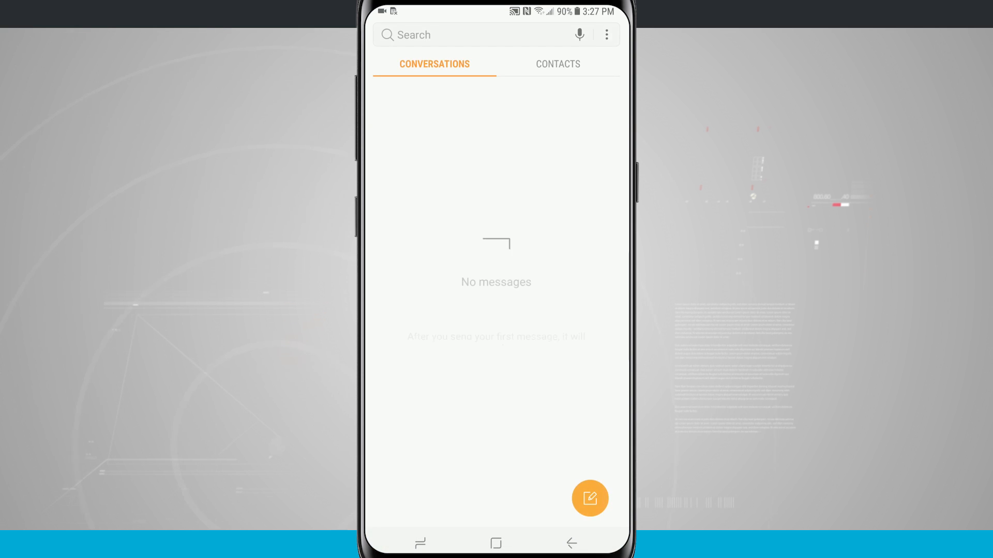
{"action": "left_click", "coordinate": [589, 498]}
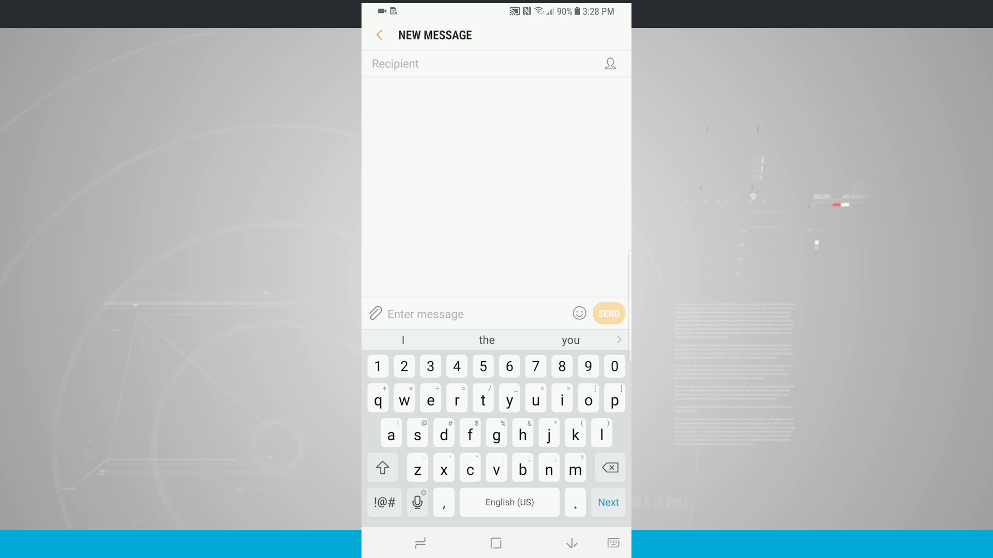
{"action": "left_click", "coordinate": [394, 63]}
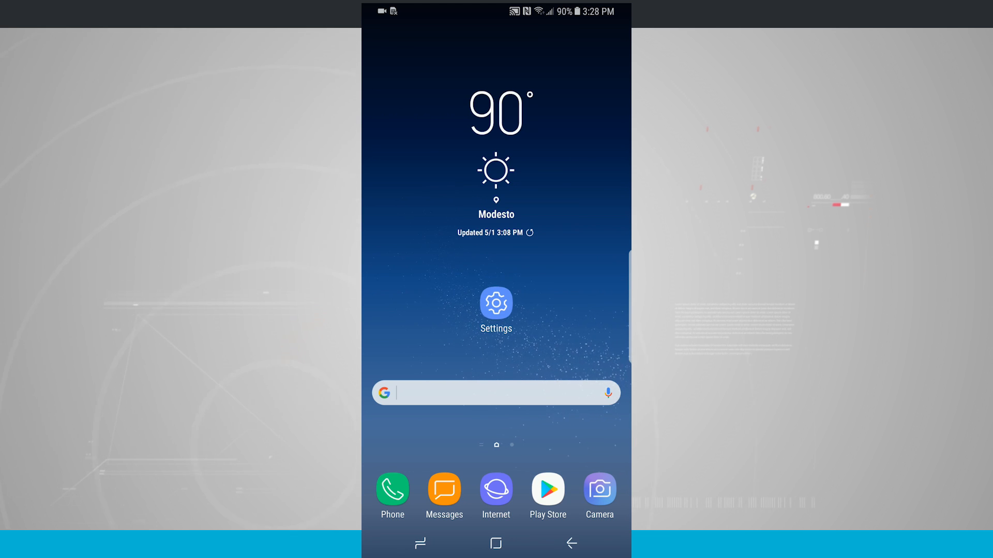
Go to Settings > General management > Language and input
{"action": "scroll", "scroll_direction": "up", "scroll_amount": 3}
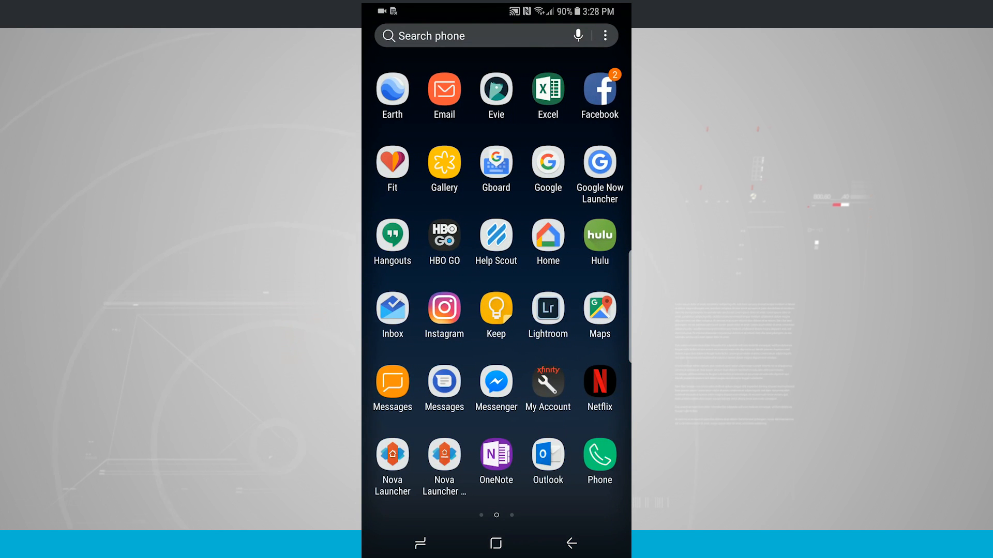
{"action": "left_click", "coordinate": [496, 544]}
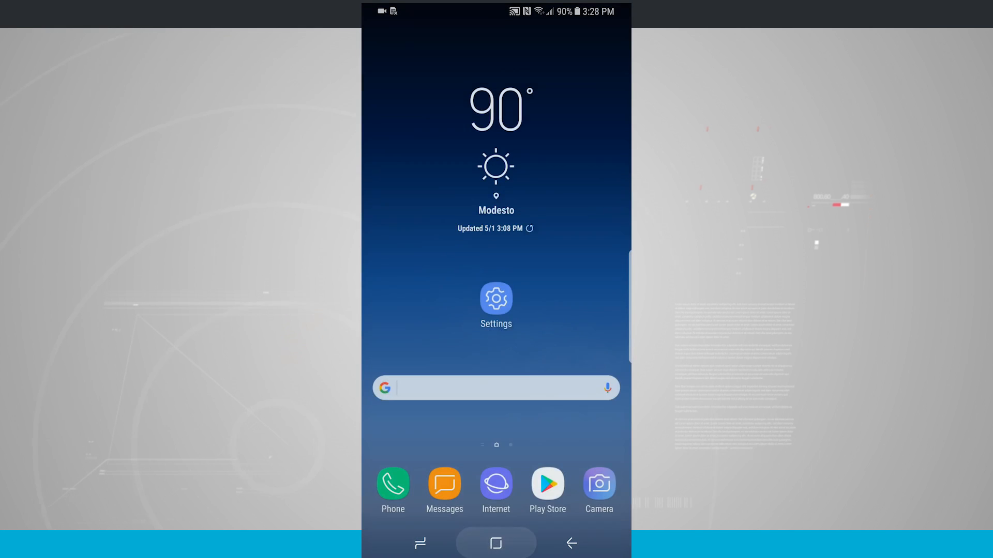
{"action": "left_click", "coordinate": [496, 299]}
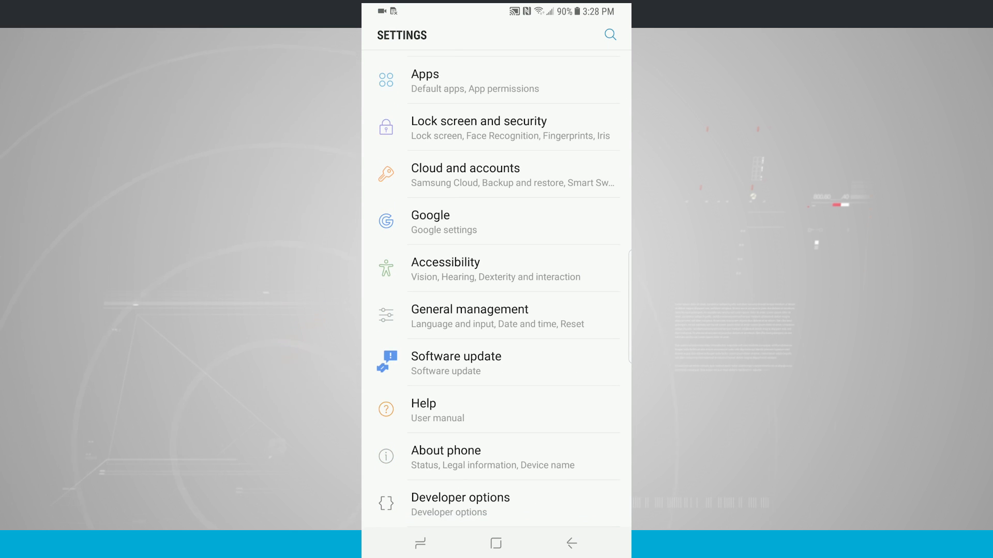
{"action": "left_click", "coordinate": [469, 310]}
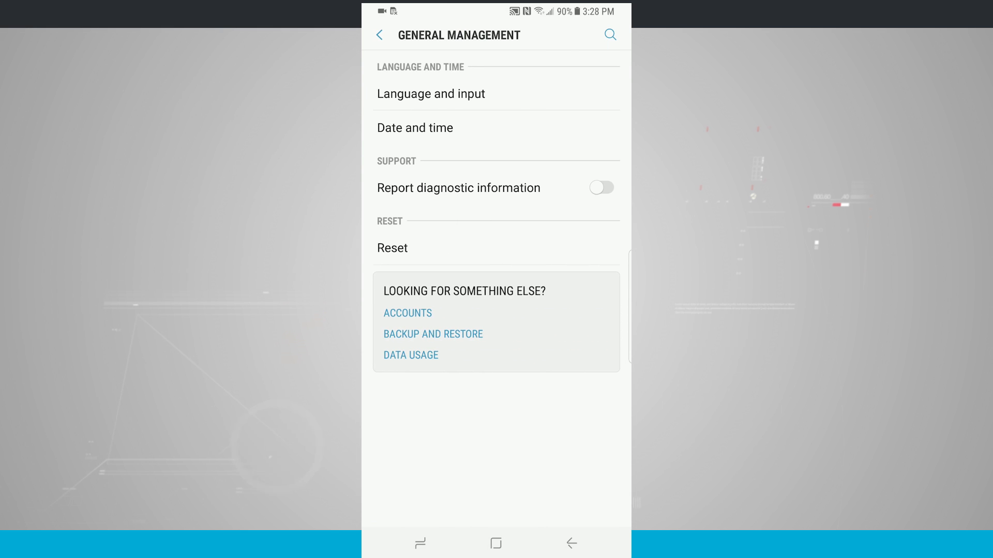
{"action": "left_click", "coordinate": [431, 94]}
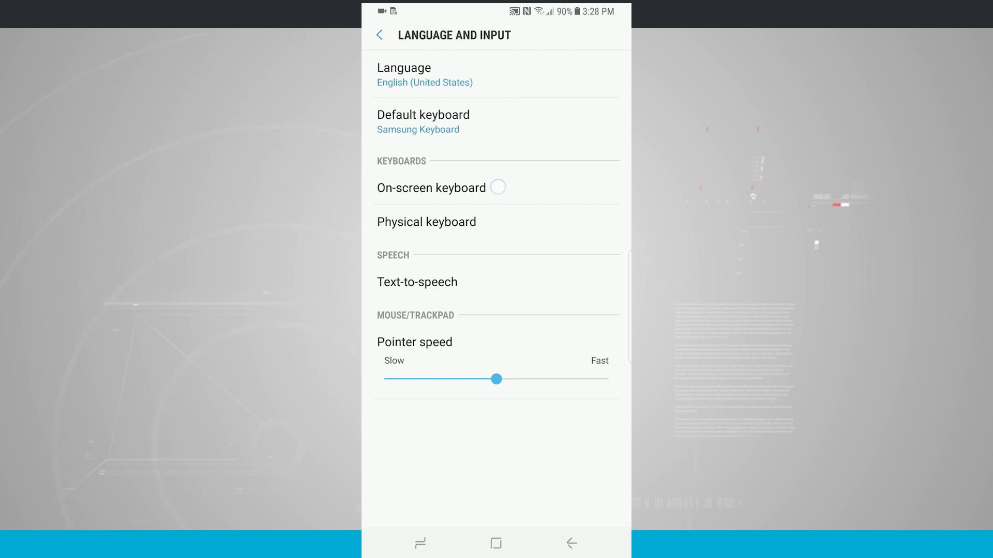
Enable Gboard under On-screen keyboard > Manage keyboards, then return to Language and input
{"action": "left_click", "coordinate": [431, 187]}
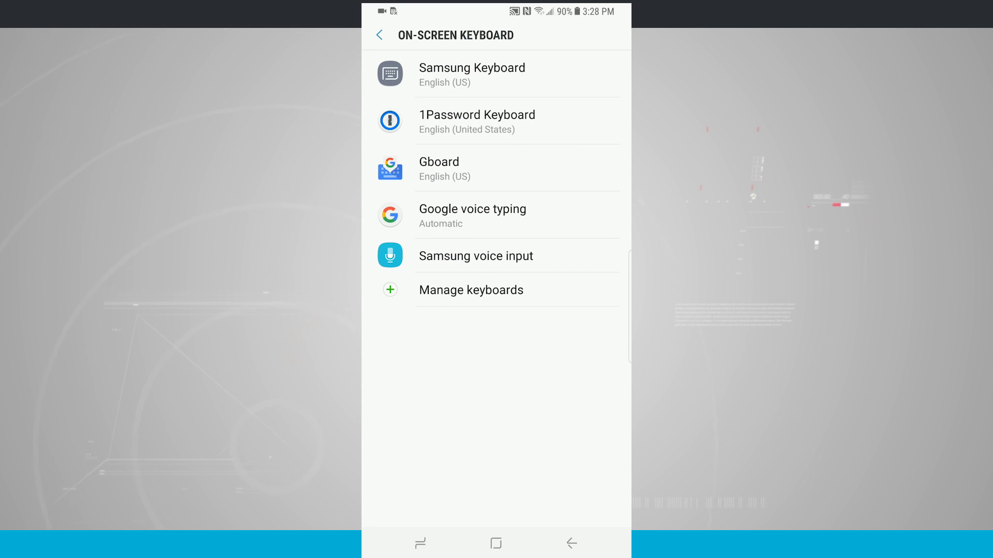
{"action": "left_click", "coordinate": [471, 290]}
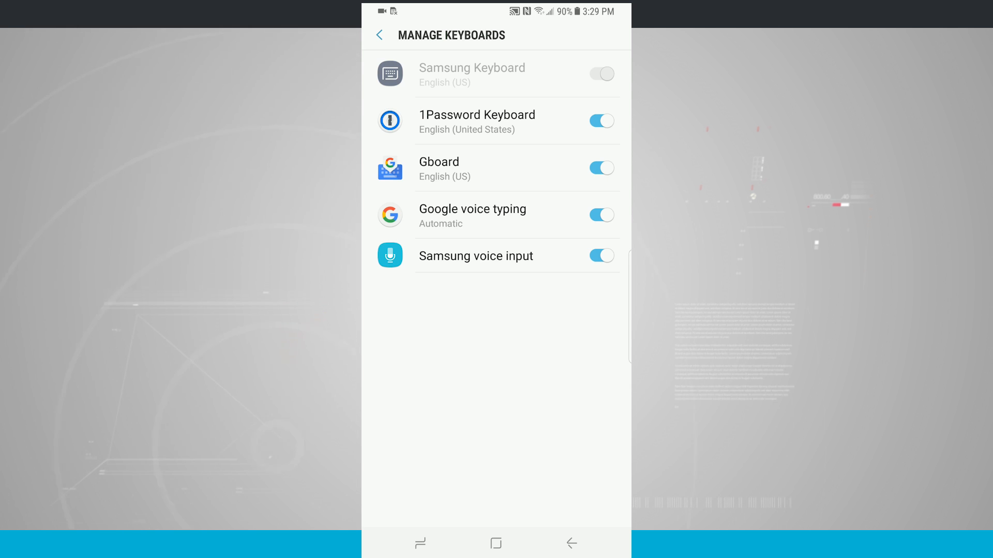
{"action": "left_click", "coordinate": [378, 35]}
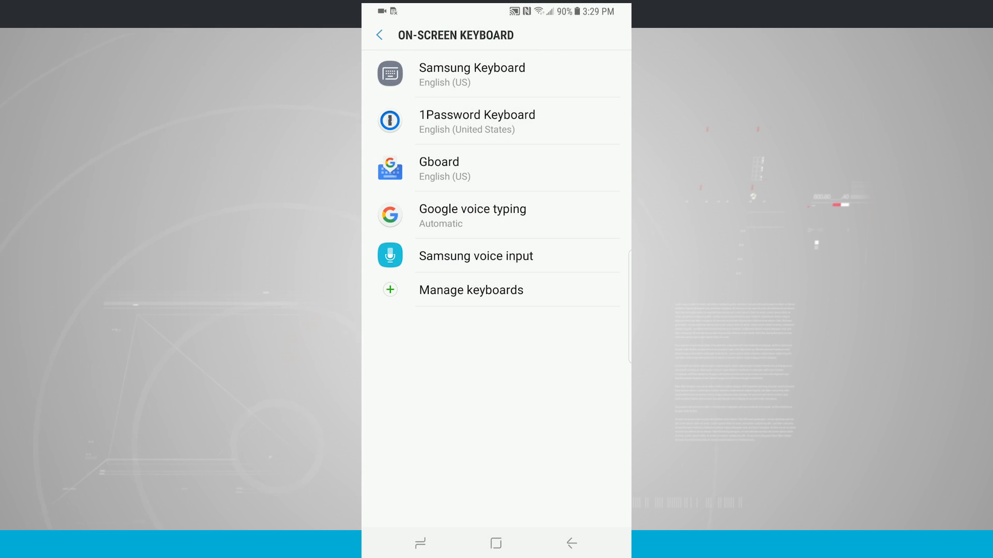
{"action": "left_click", "coordinate": [379, 35]}
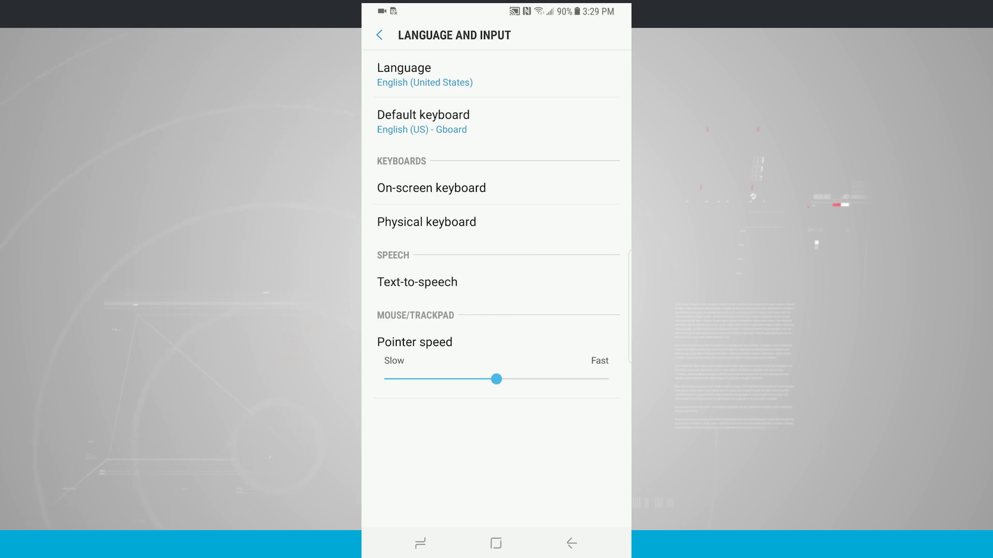
Go home and open Messages to see Gboard in a new message
{"action": "left_click", "coordinate": [496, 543]}
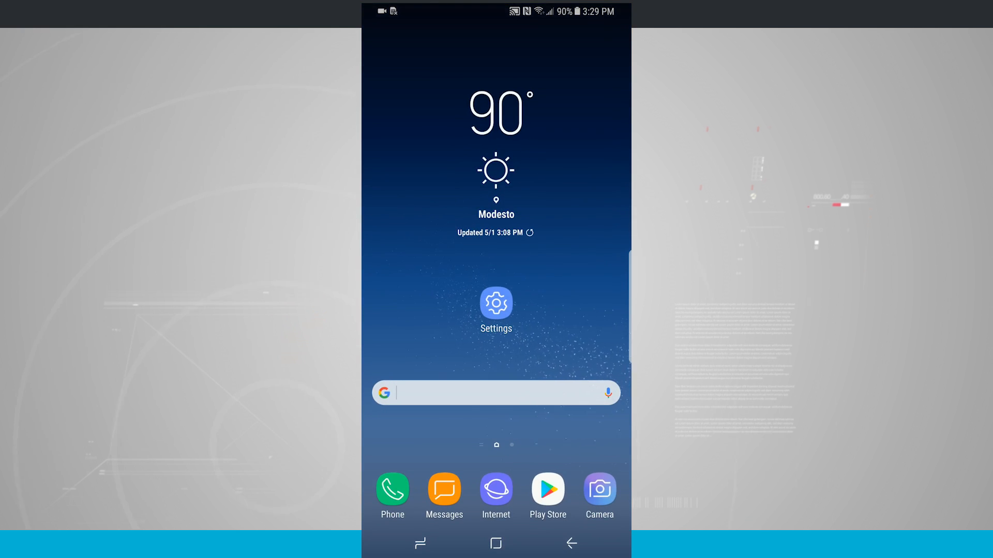
{"action": "left_click", "coordinate": [443, 493]}
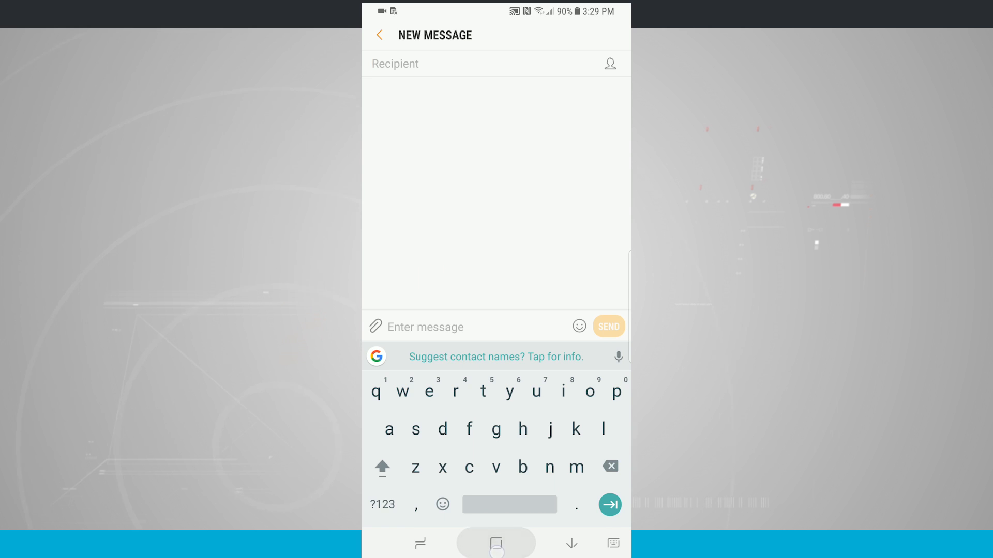
Open the Gboard app and browse the Colors and Landscapes theme choices
{"action": "left_click", "coordinate": [496, 544]}
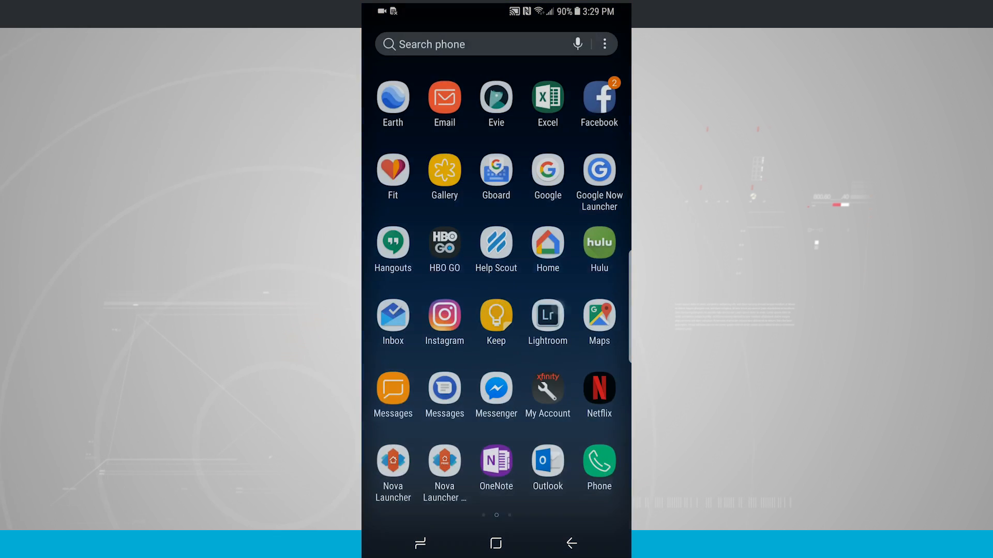
{"action": "left_click", "coordinate": [496, 171]}
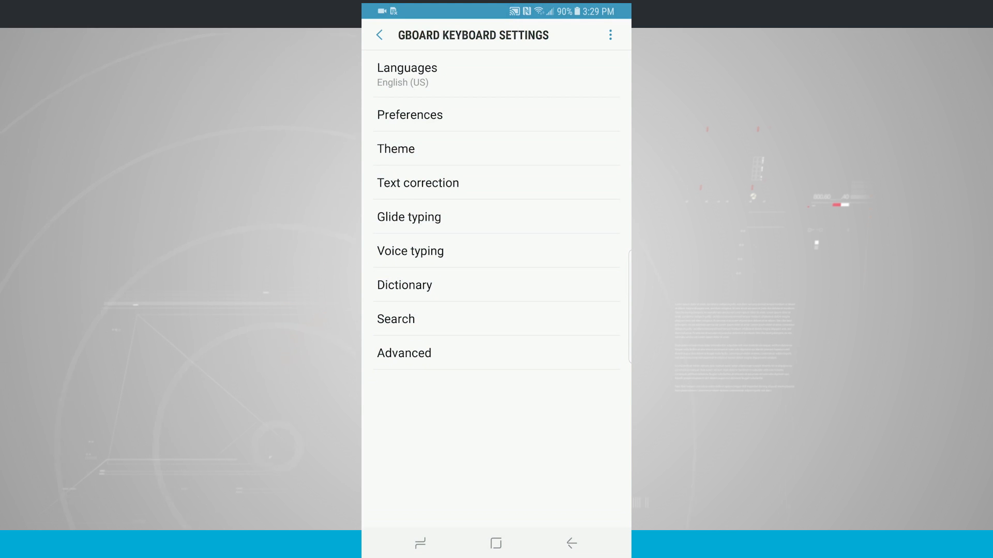
{"action": "left_click", "coordinate": [497, 148]}
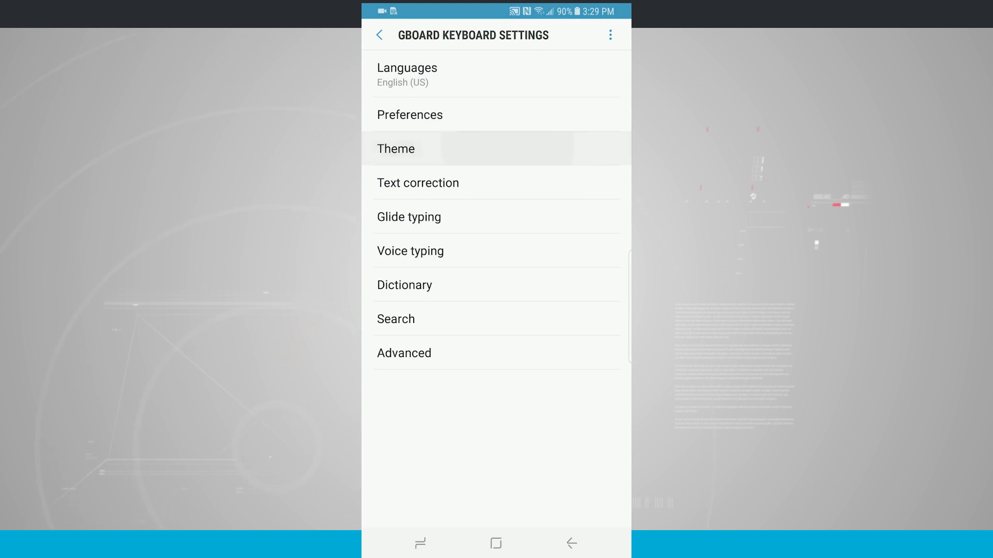
{"action": "left_click", "coordinate": [396, 149]}
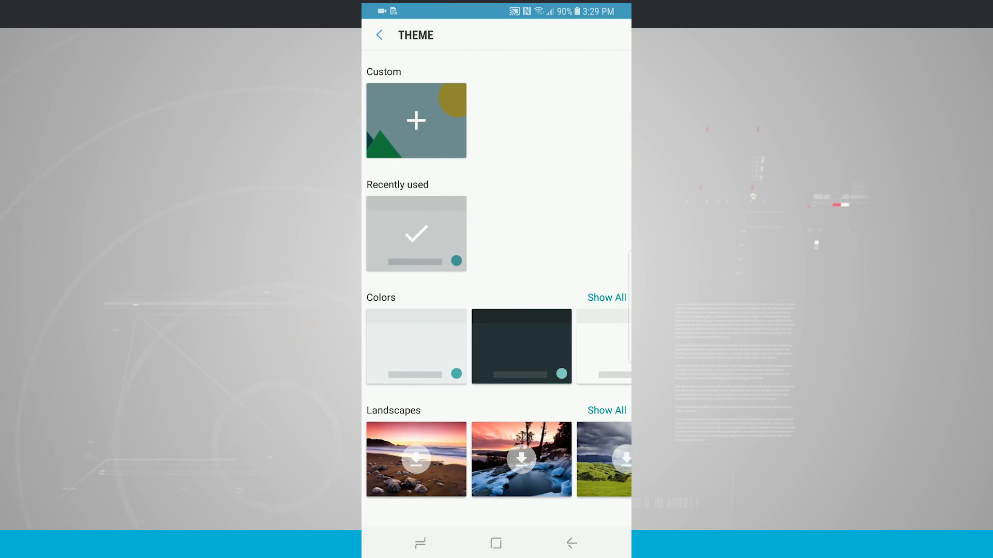
{"action": "scroll", "scroll_direction": "left", "scroll_amount": 3}
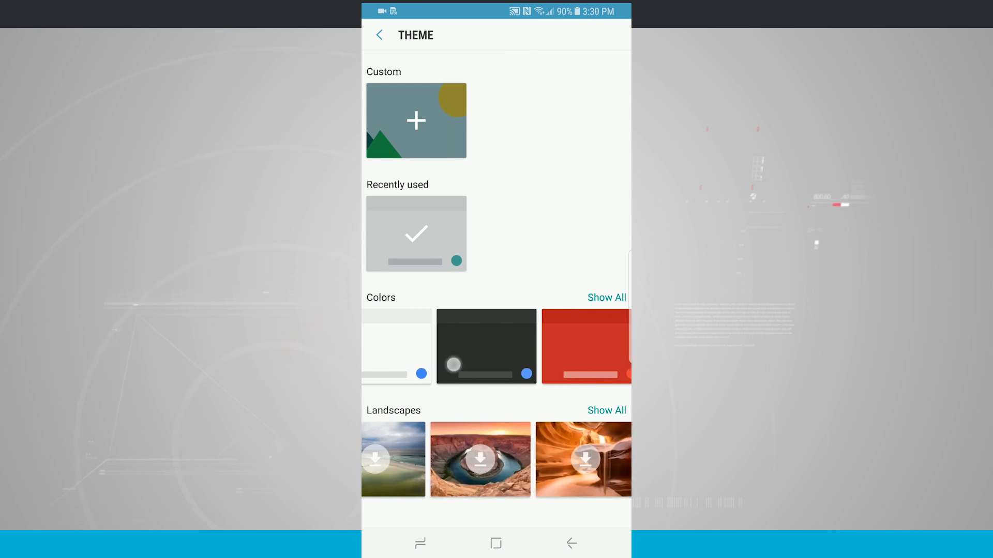
{"action": "left_click", "coordinate": [379, 35]}
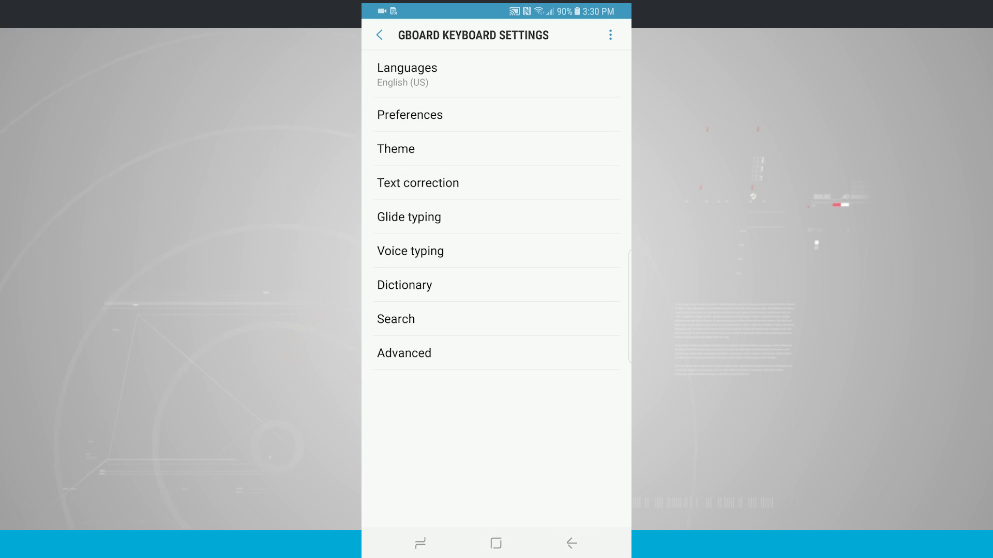
Revisit the Theme page, look through Preferences, and return to Theme
{"action": "left_click", "coordinate": [395, 148]}
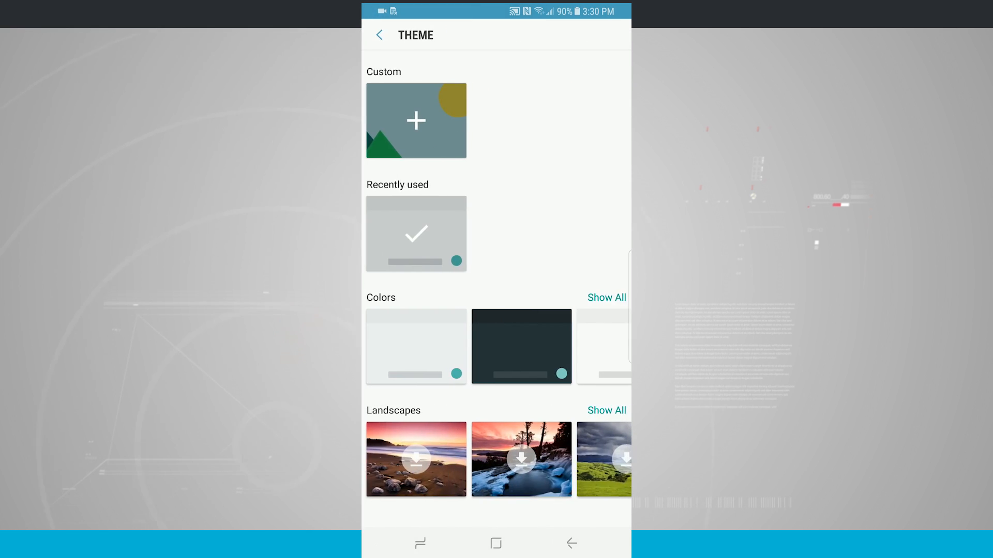
{"action": "left_click", "coordinate": [378, 34]}
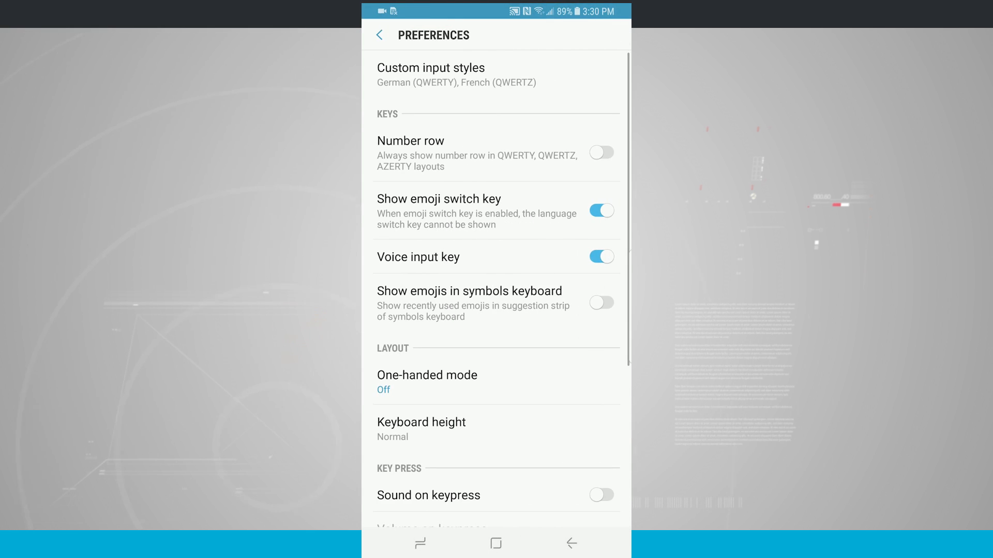
{"action": "left_click", "coordinate": [379, 35]}
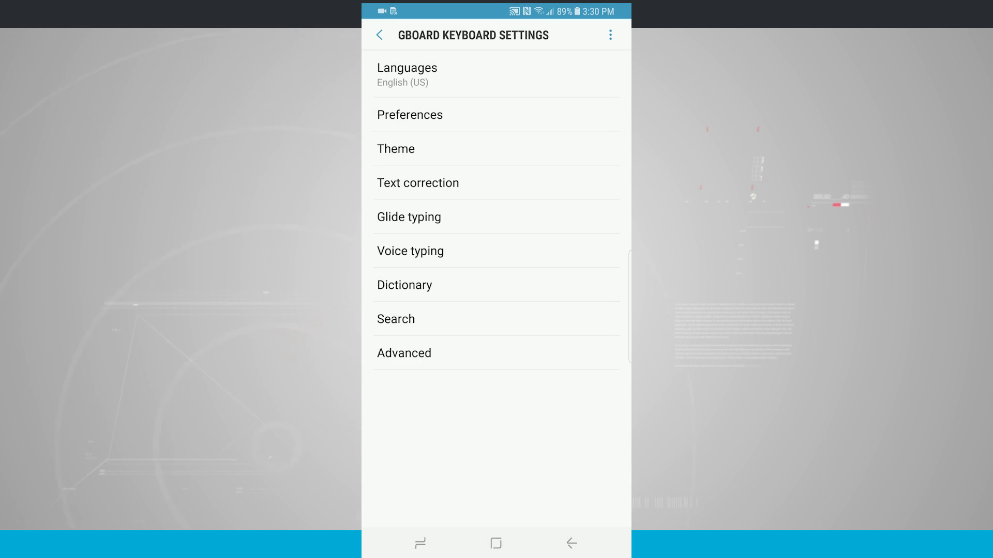
{"action": "left_click", "coordinate": [496, 149]}
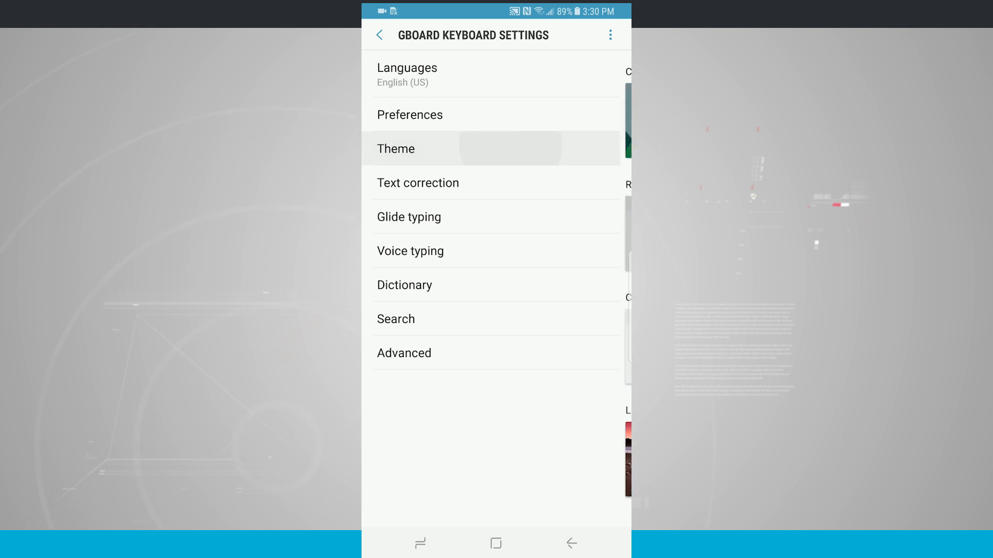
Apply the sunset trees-over-icy-water Landscapes theme with key borders off
{"action": "left_click", "coordinate": [396, 149]}
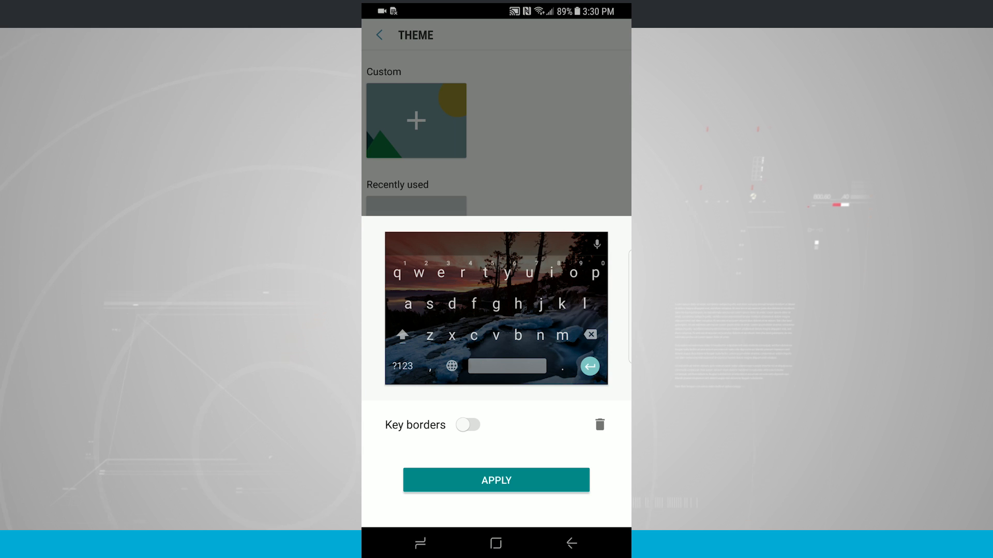
{"action": "left_click", "coordinate": [468, 425]}
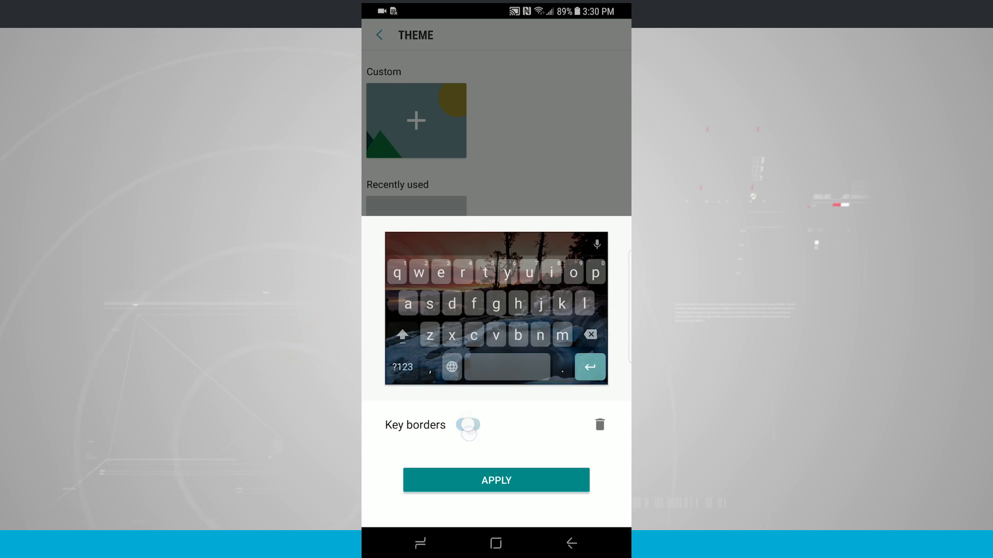
{"action": "left_click", "coordinate": [467, 425]}
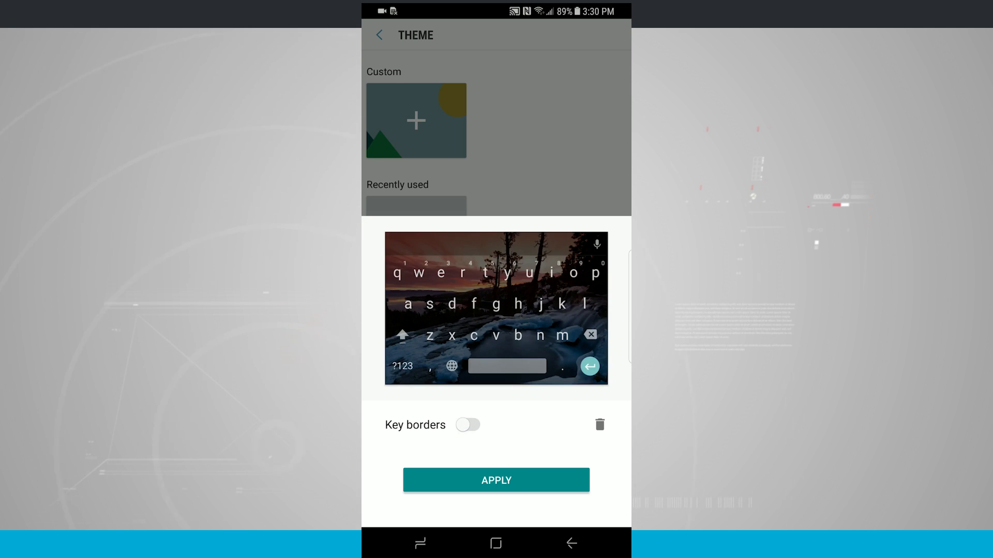
{"action": "left_click", "coordinate": [495, 480]}
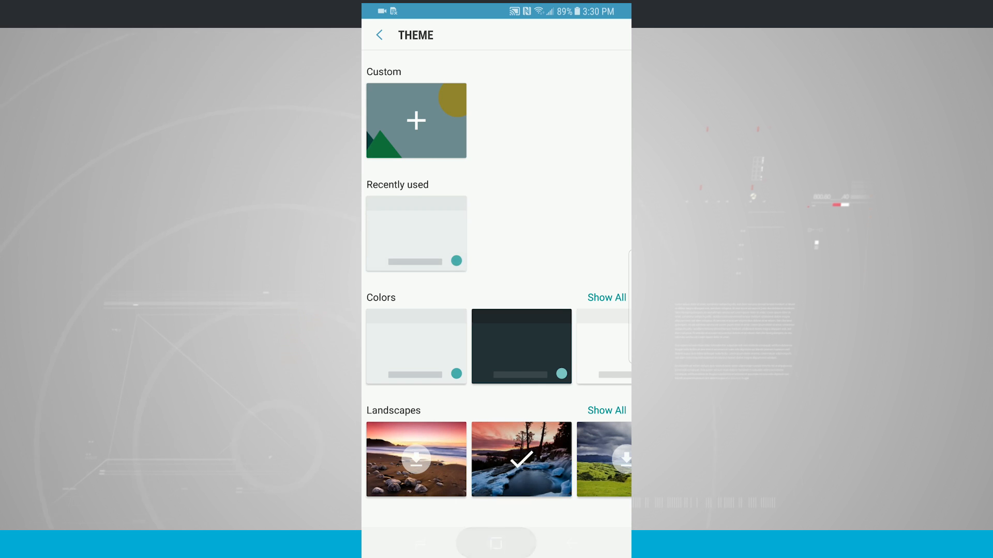